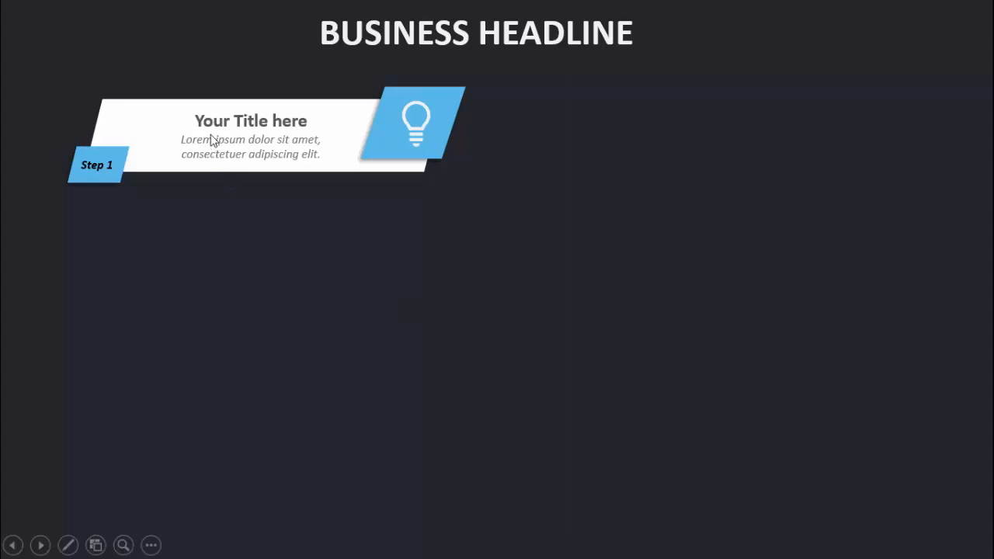
mouse_move(272, 147)
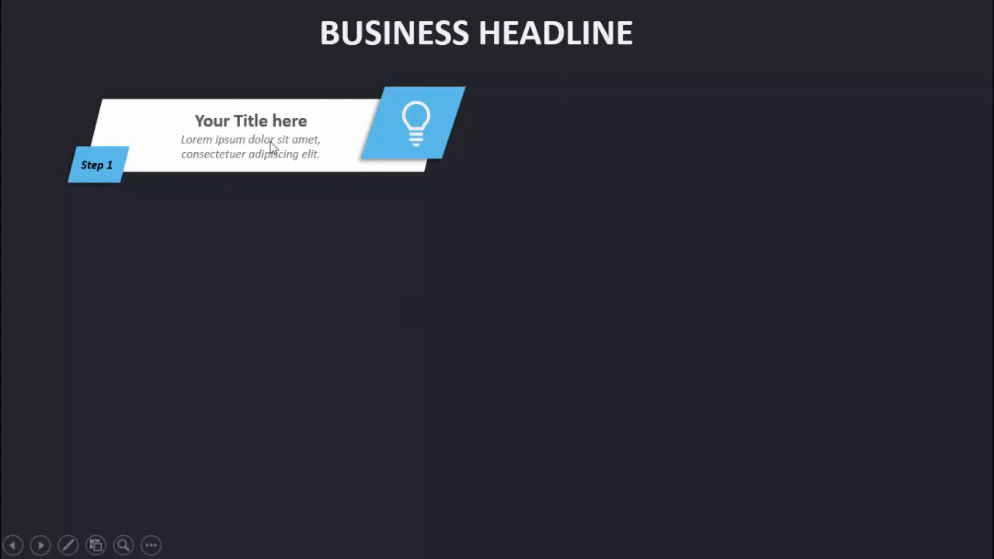
mouse_move(87, 177)
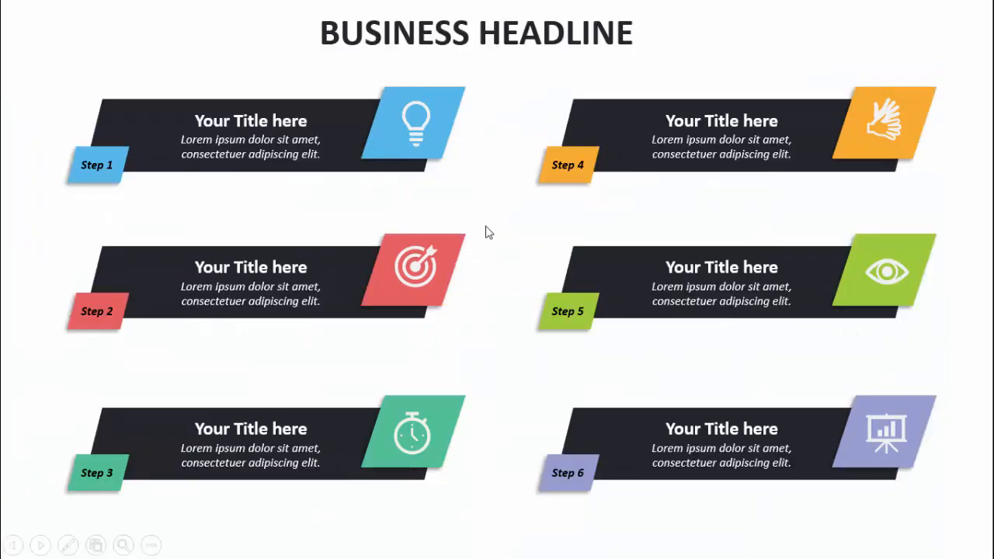
mouse_move(537, 369)
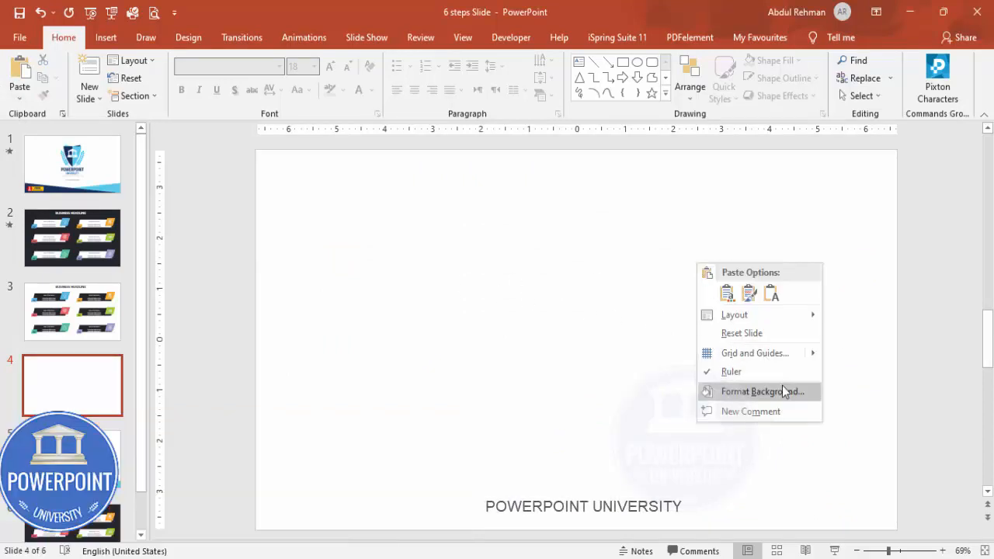
Fill the fourth slide's background with solid dark Blue-Gray
left_click(757, 391)
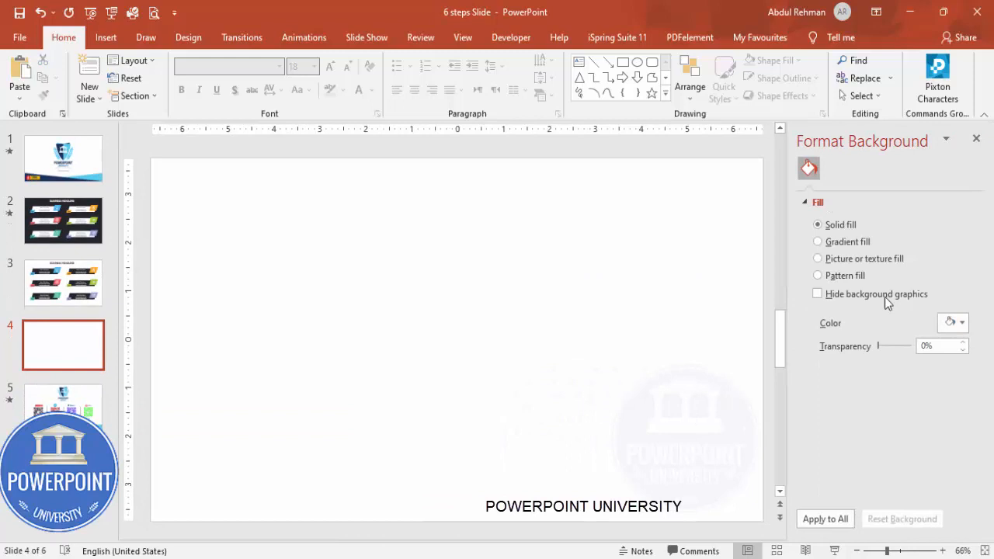
left_click(954, 323)
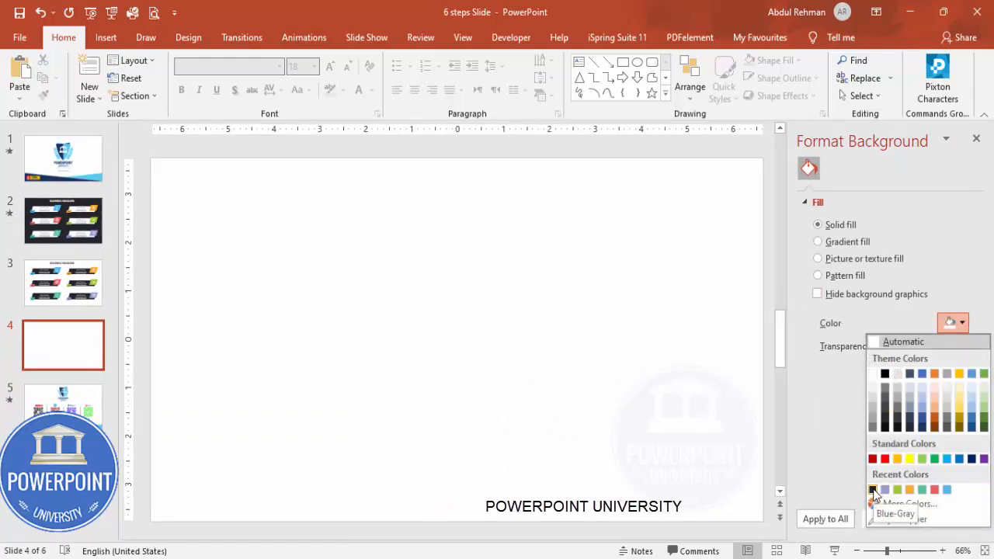
left_click(873, 491)
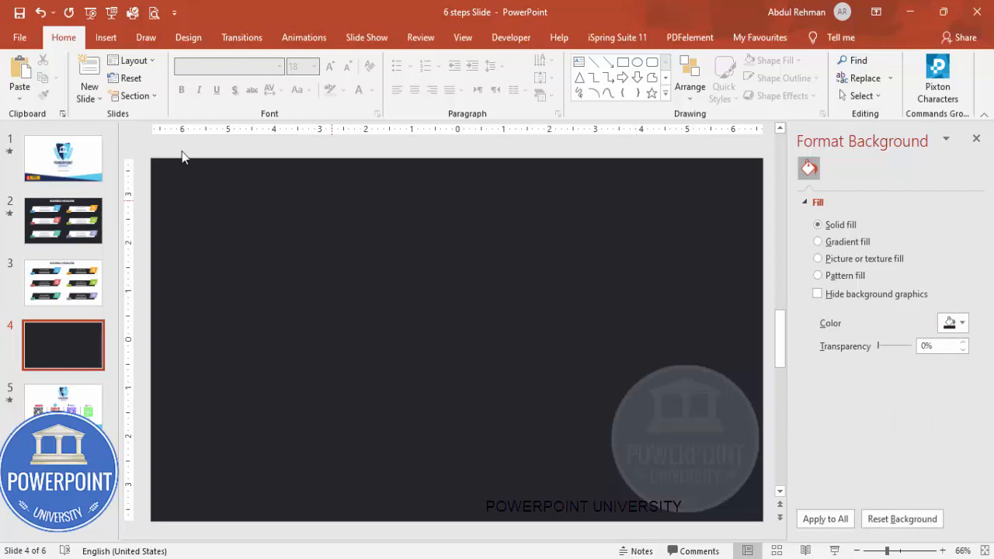
left_click(235, 71)
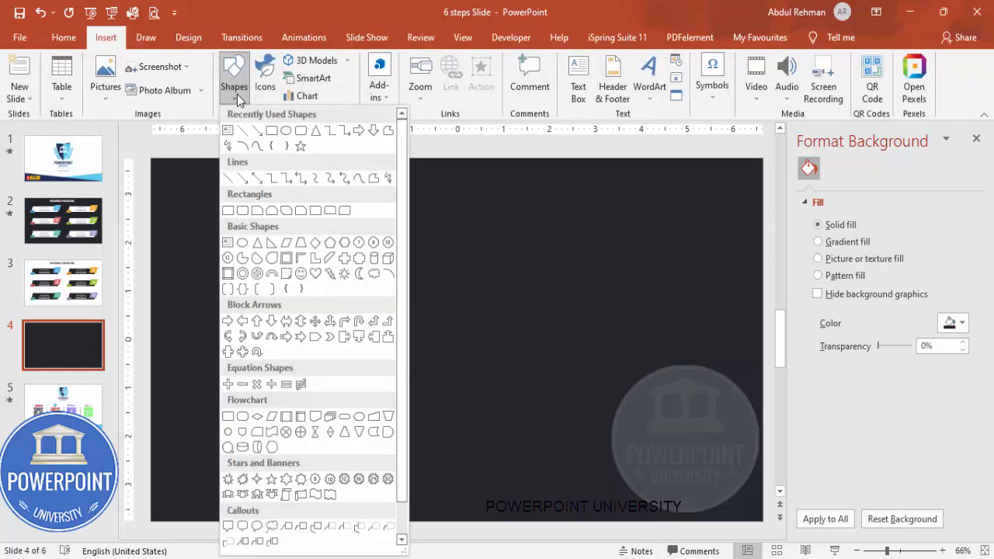
mouse_move(245, 232)
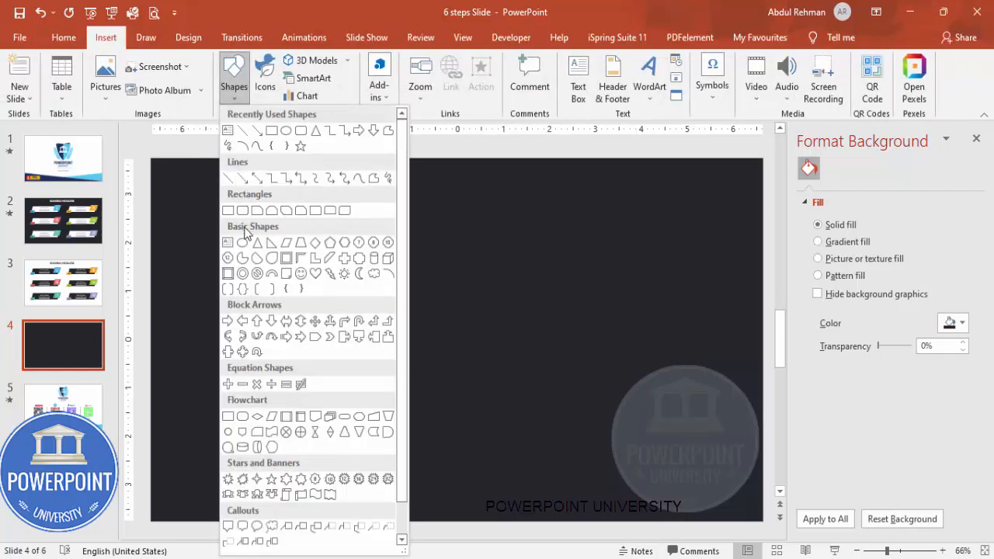
mouse_move(290, 242)
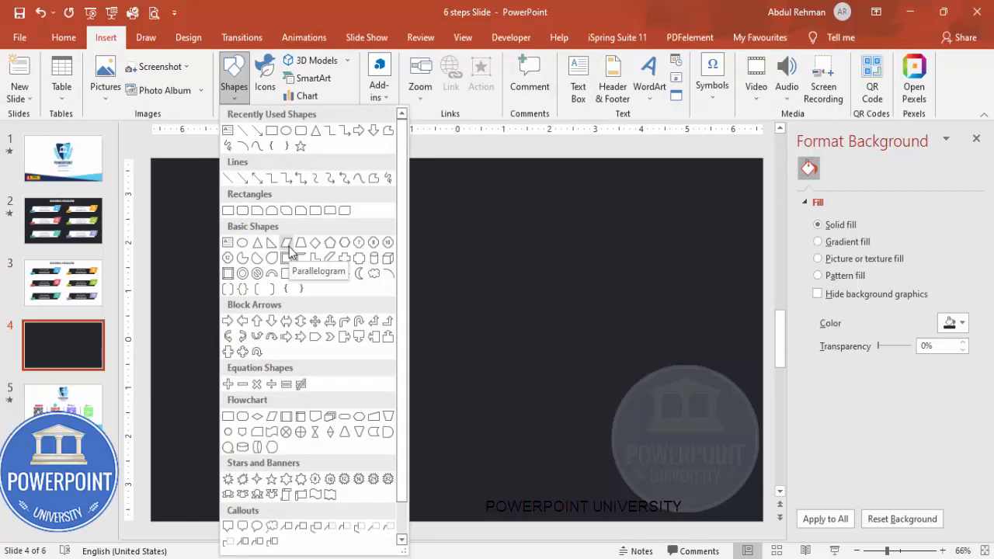
Draw a wide white parallelogram and fill its duplicate with green
left_click_drag(225, 264, 365, 298)
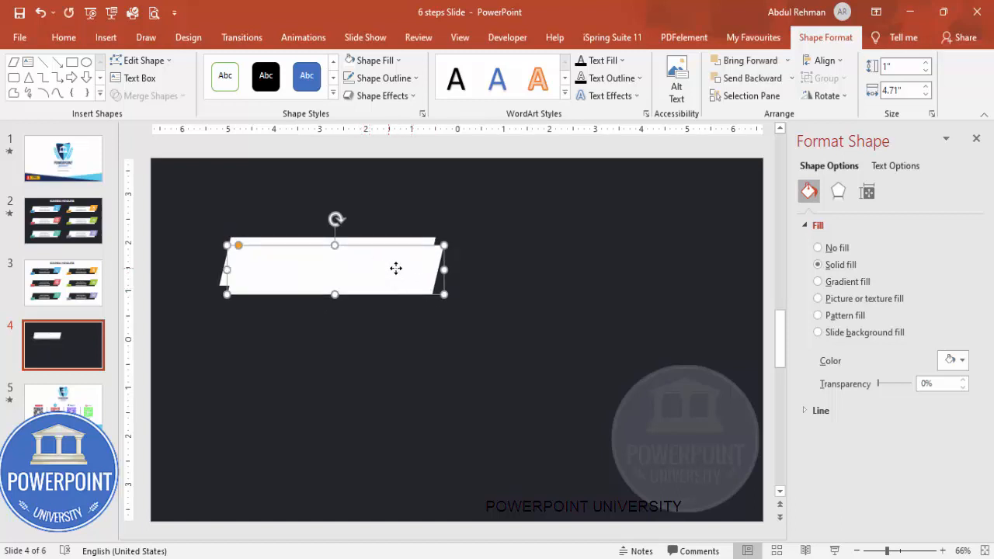
left_click(394, 59)
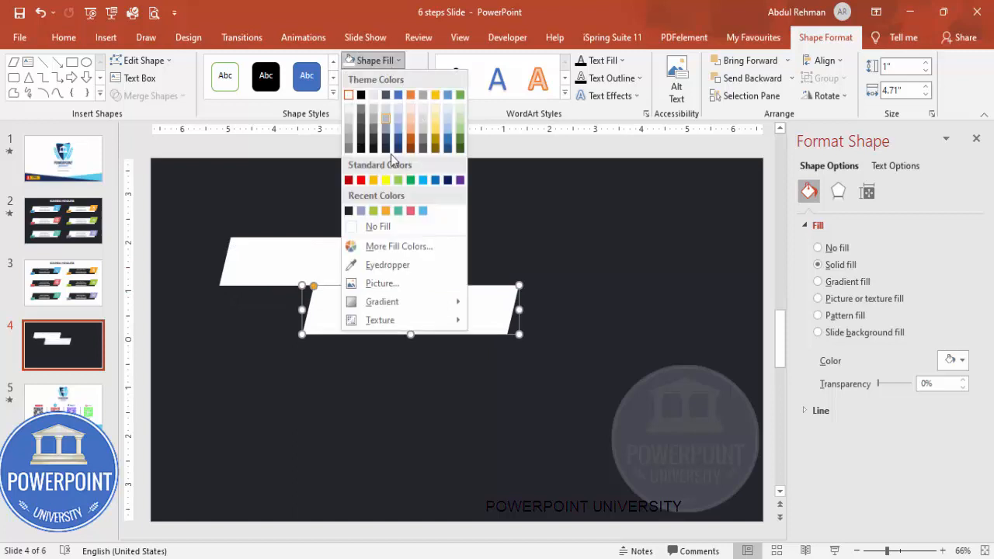
left_click(410, 180)
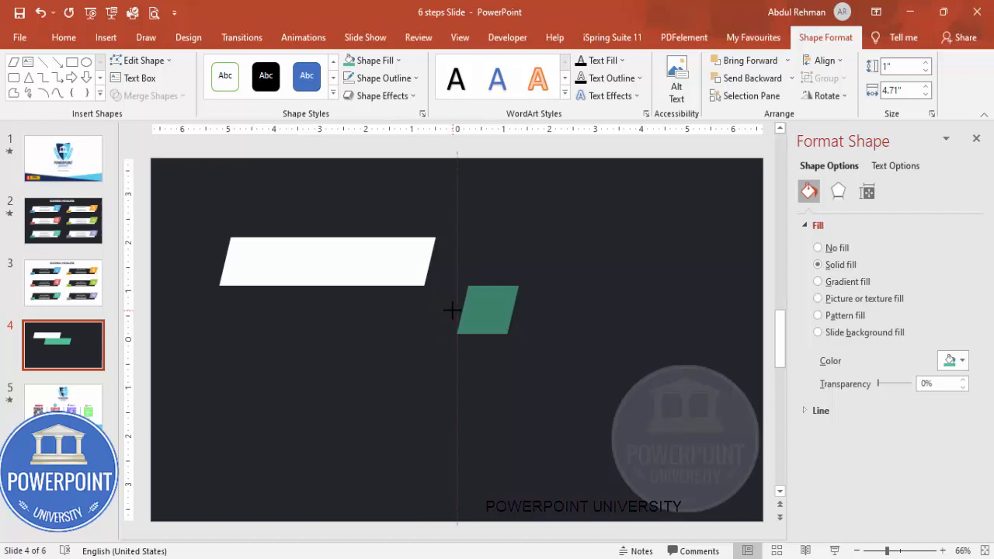
Position green parallelograms at the banner's right end and lower left
left_click_drag(483, 310, 423, 250)
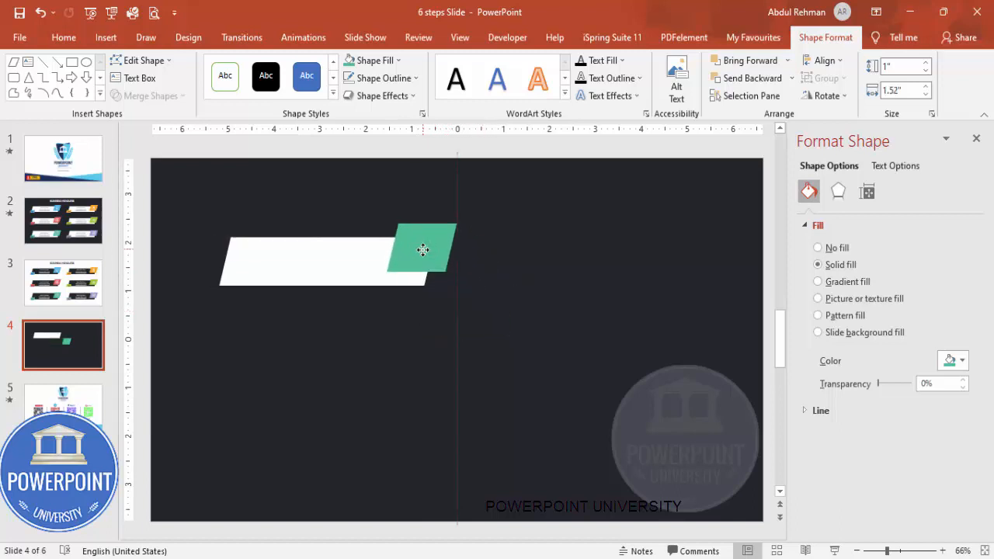
left_click(422, 250)
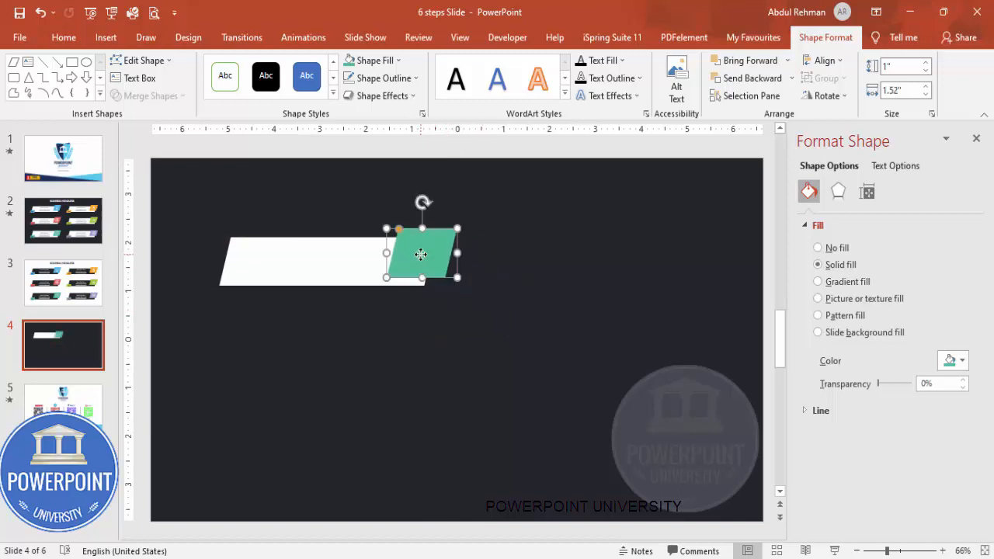
left_click_drag(423, 255, 590, 244)
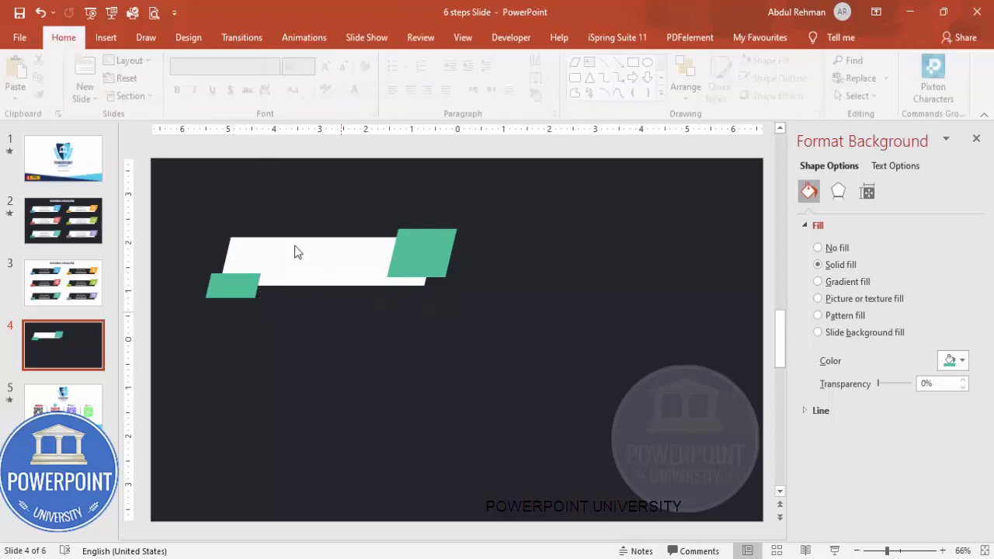
Add a bold italic 'Step 1' text box on the small green parallelogram
left_click(106, 37)
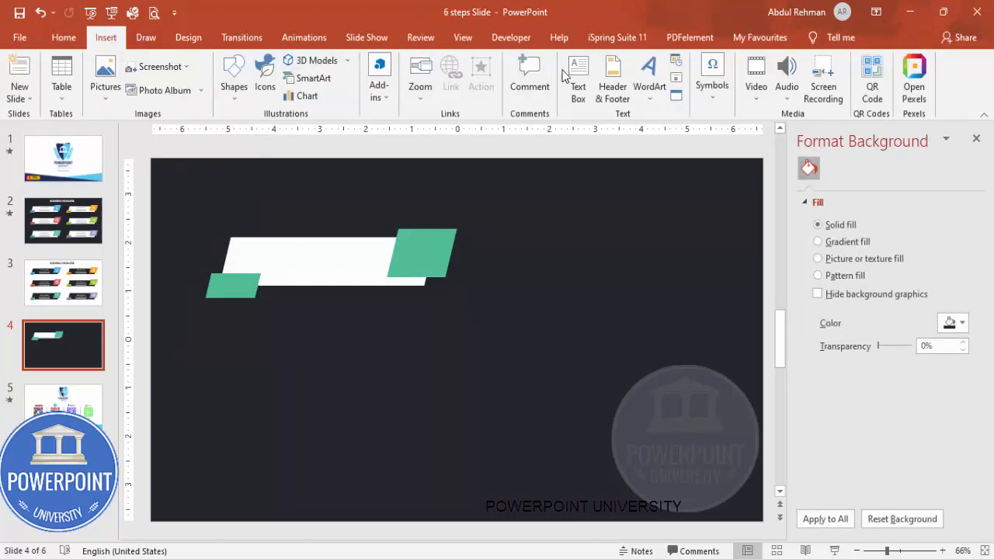
left_click(233, 287)
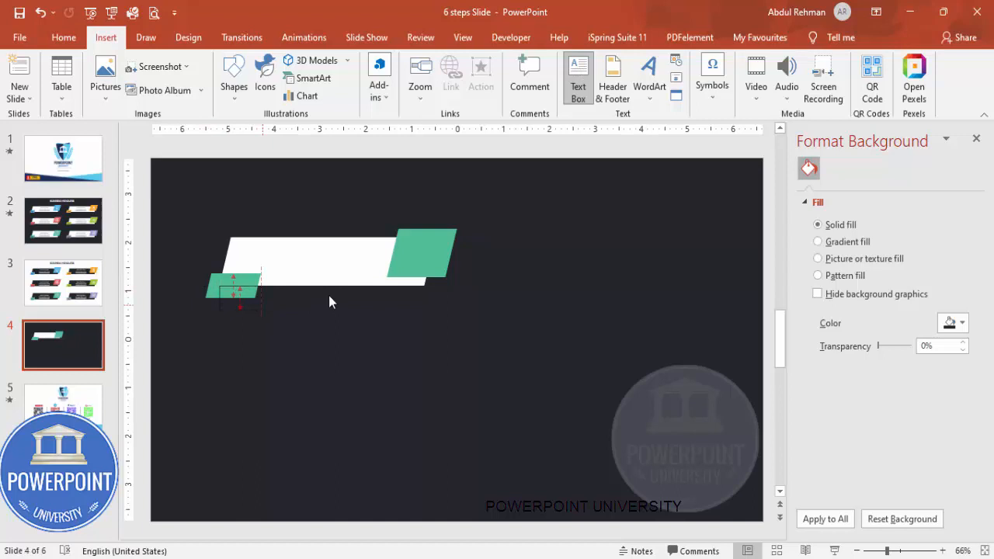
left_click(236, 292)
type("Step 1")
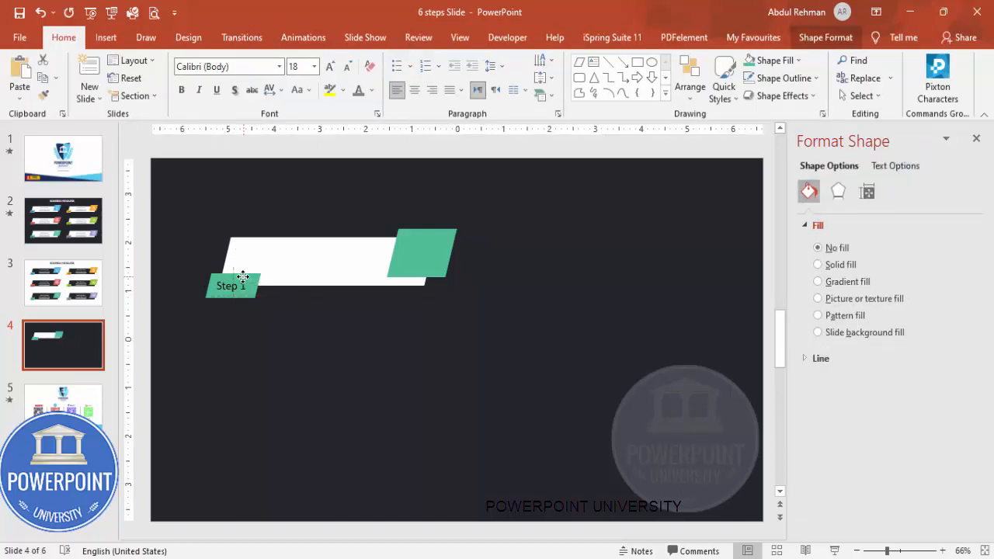
left_click(232, 285)
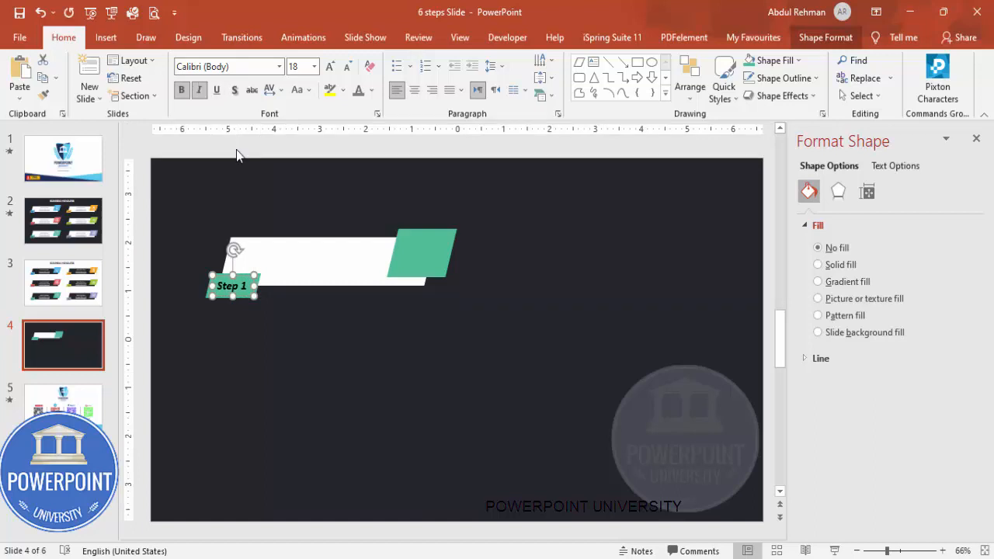
left_click(105, 37)
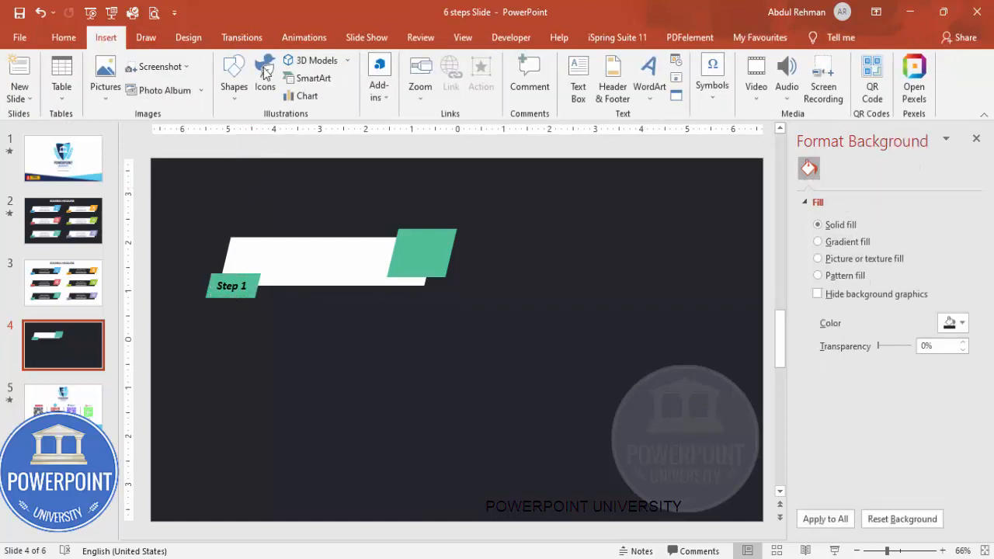
Insert a target icon on the right green parallelogram and recolour it white
left_click(264, 68)
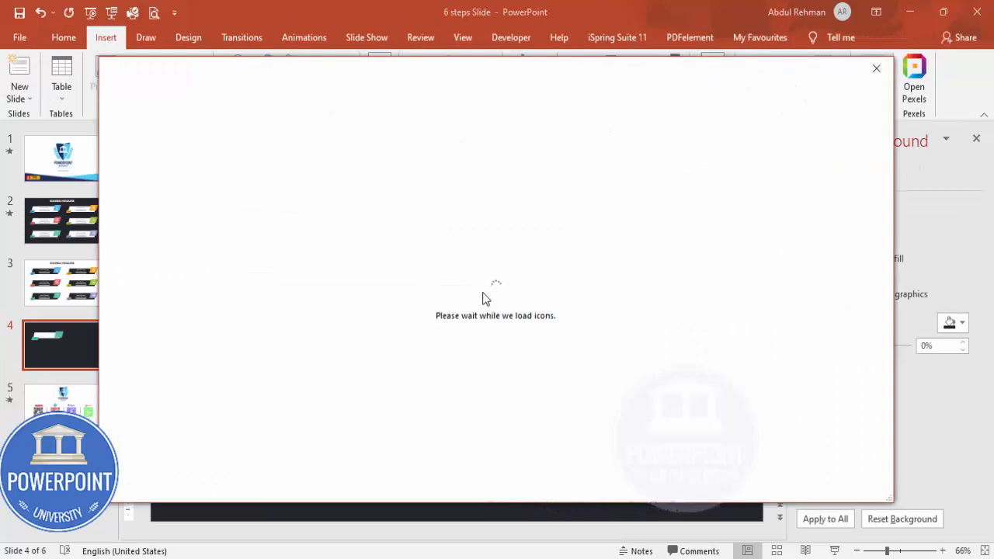
mouse_move(600, 320)
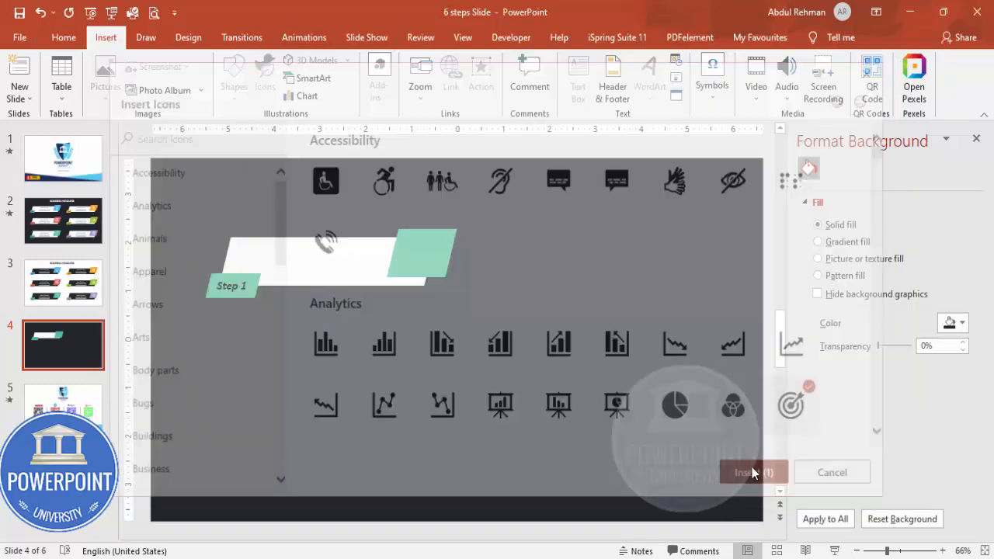
left_click(753, 472)
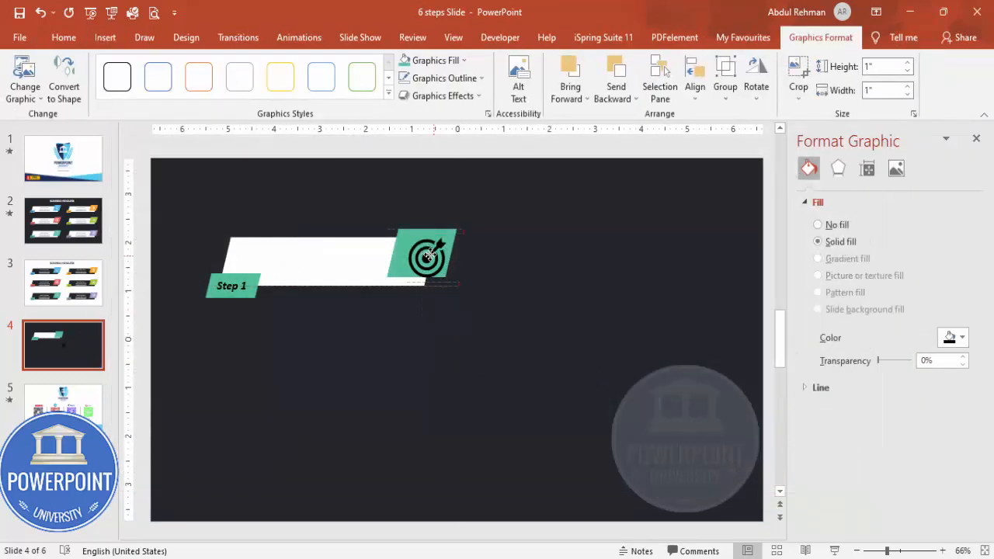
left_click(424, 257)
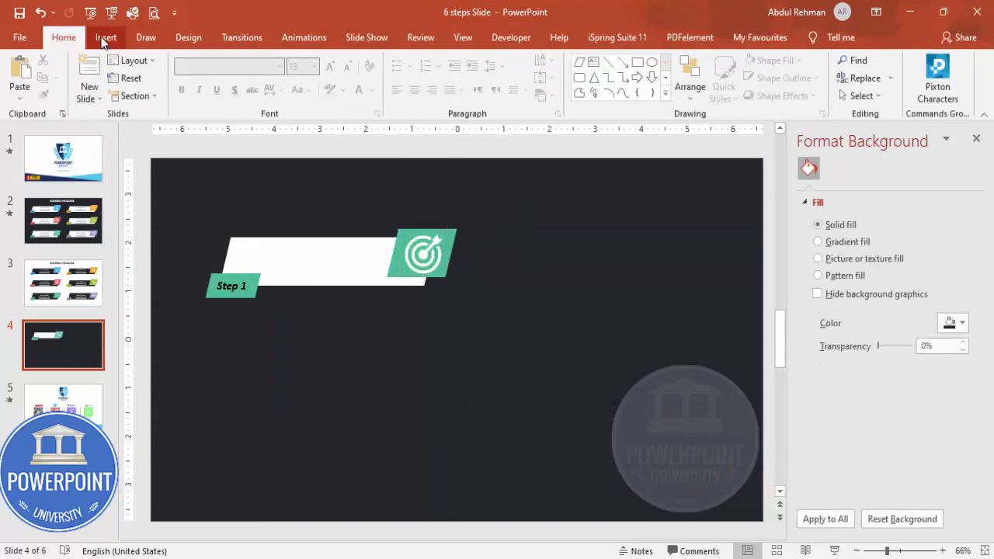
left_click(105, 37)
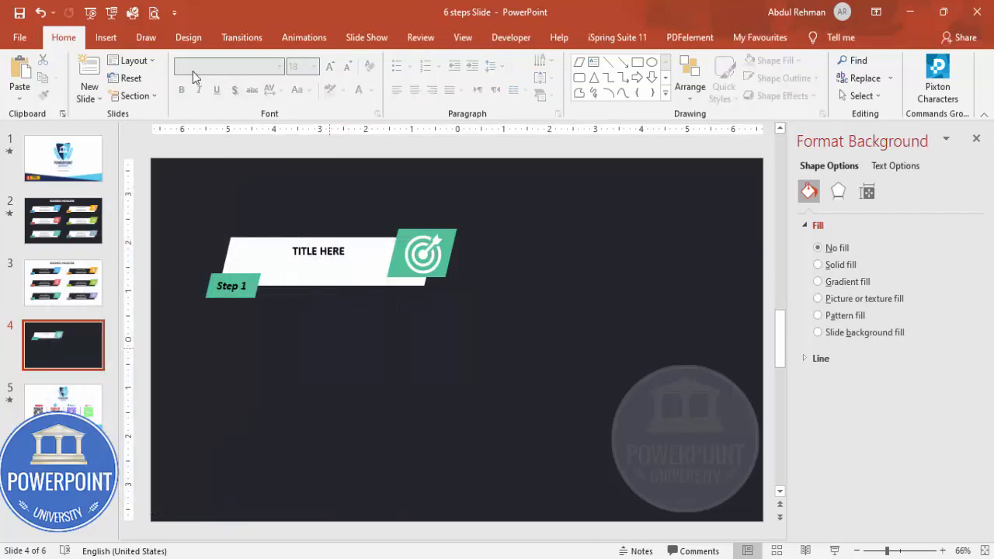
Add a text box beneath the title and generate lorem(1) placeholder text for restyling
left_click(105, 37)
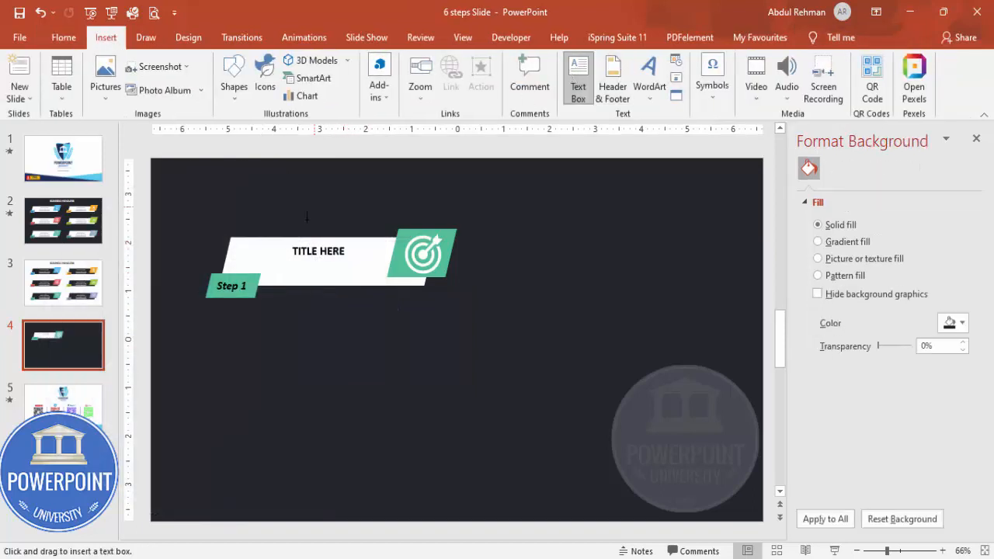
left_click(308, 270)
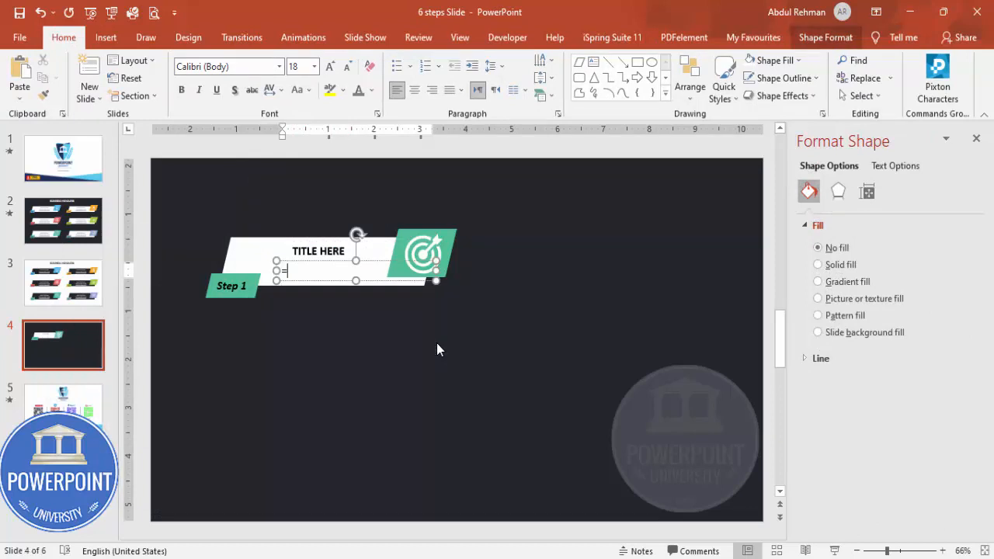
type("lorem(1)")
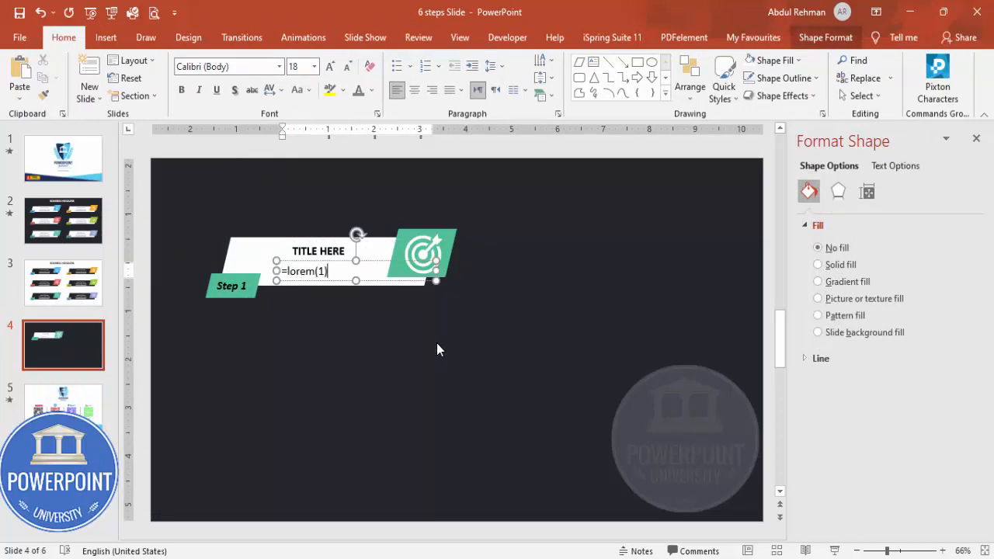
key("Enter")
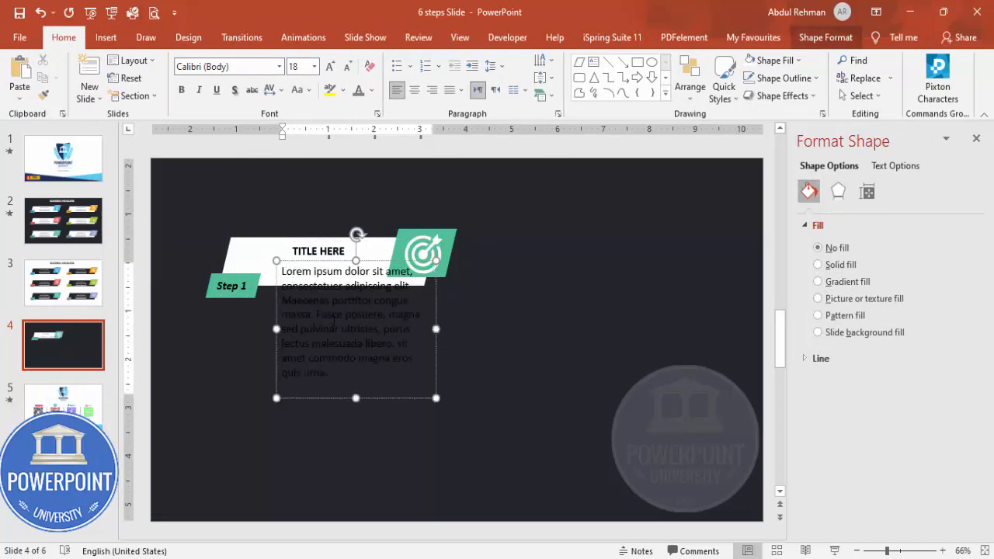
triple_click(349, 326)
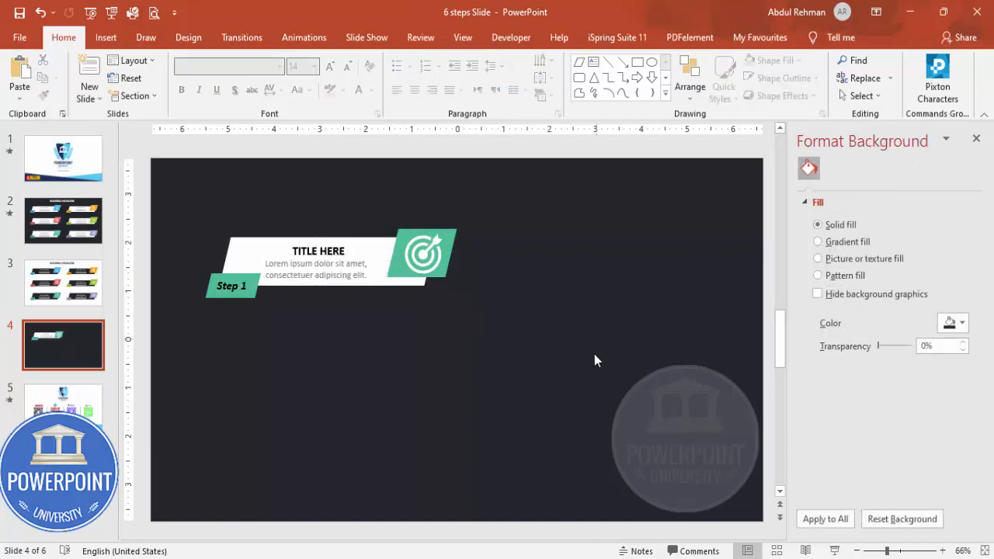
Group the Step 1 banner's shapes, icon and text into one object
left_click(317, 256)
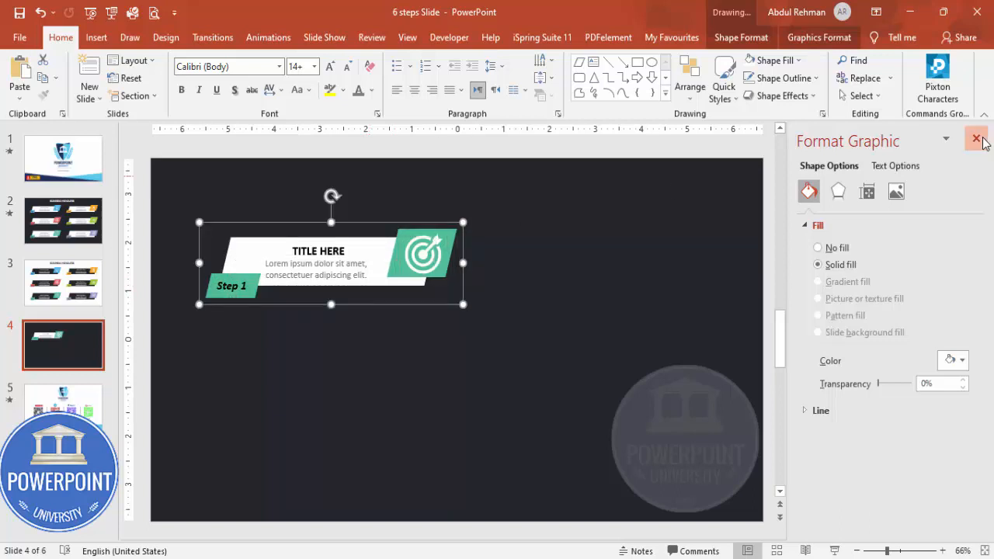
left_click(267, 37)
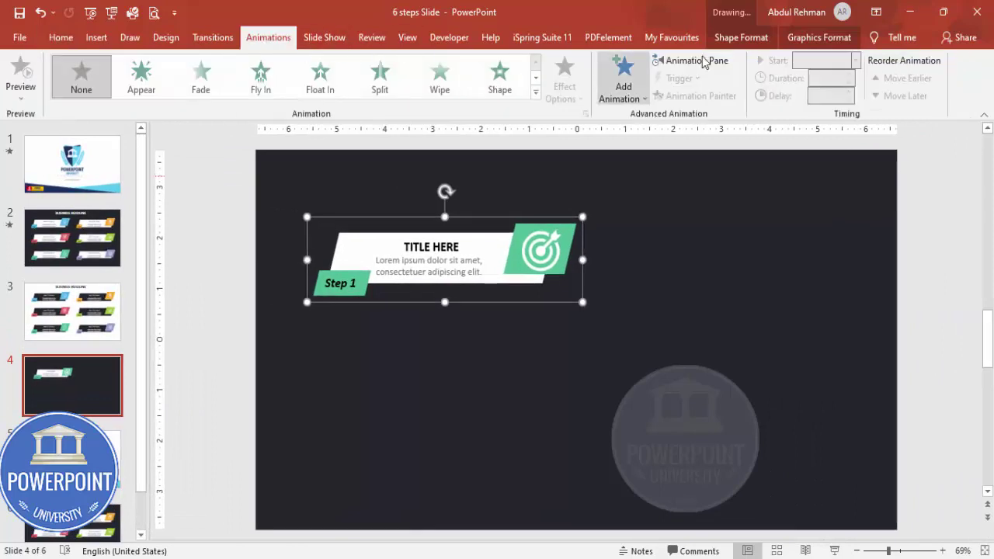
Show the Animation Pane and bring up the full entrance effects for the banner
left_click(690, 59)
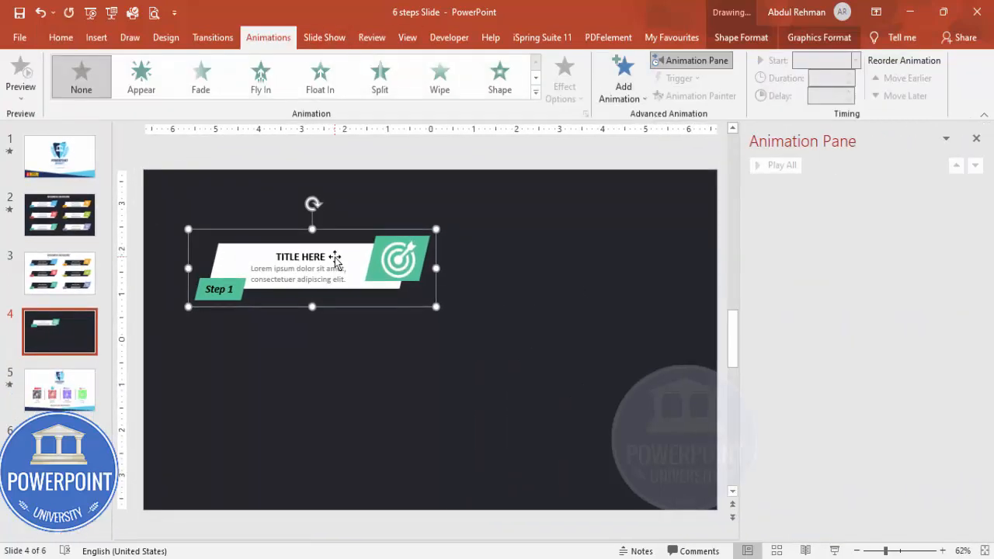
left_click(621, 77)
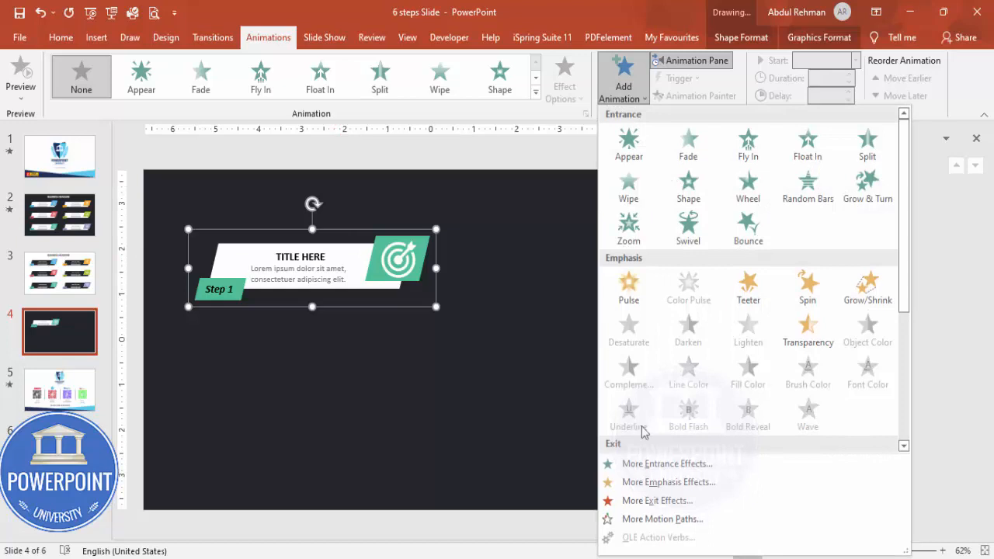
left_click(666, 462)
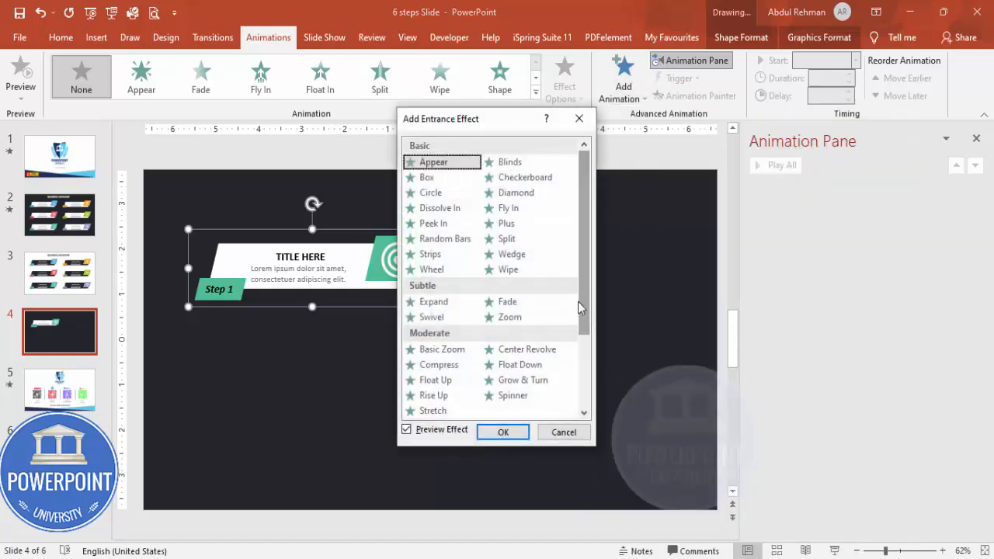
mouse_move(450, 242)
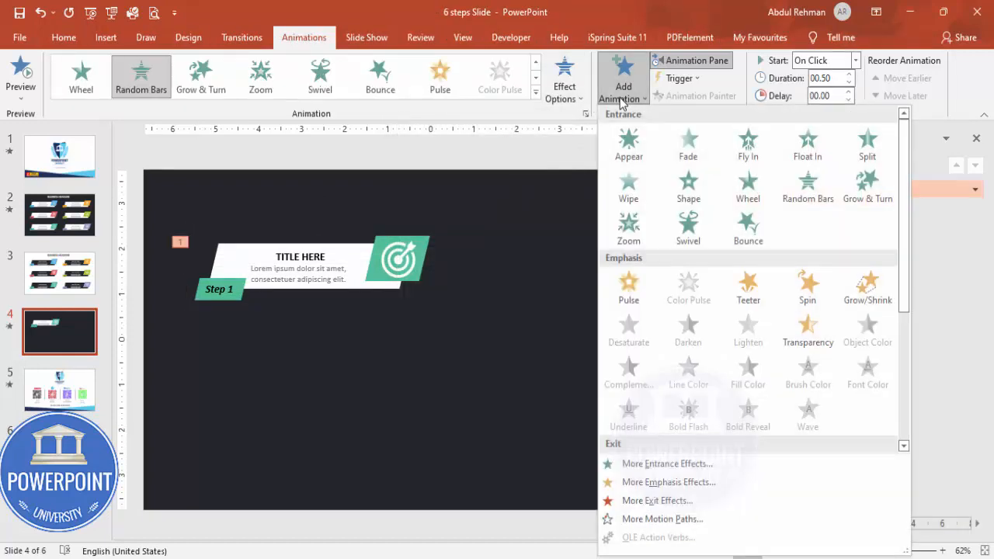
mouse_move(891, 326)
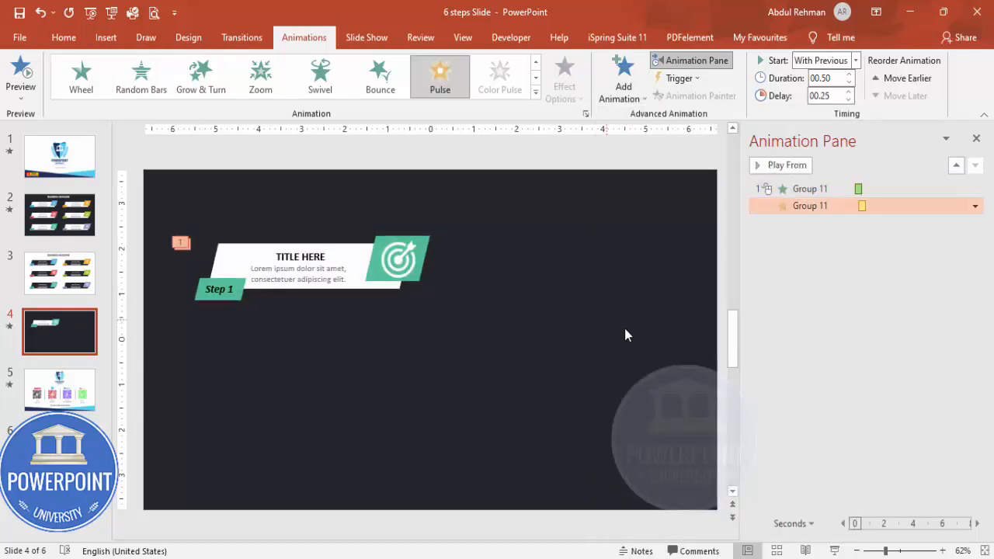
mouse_move(574, 400)
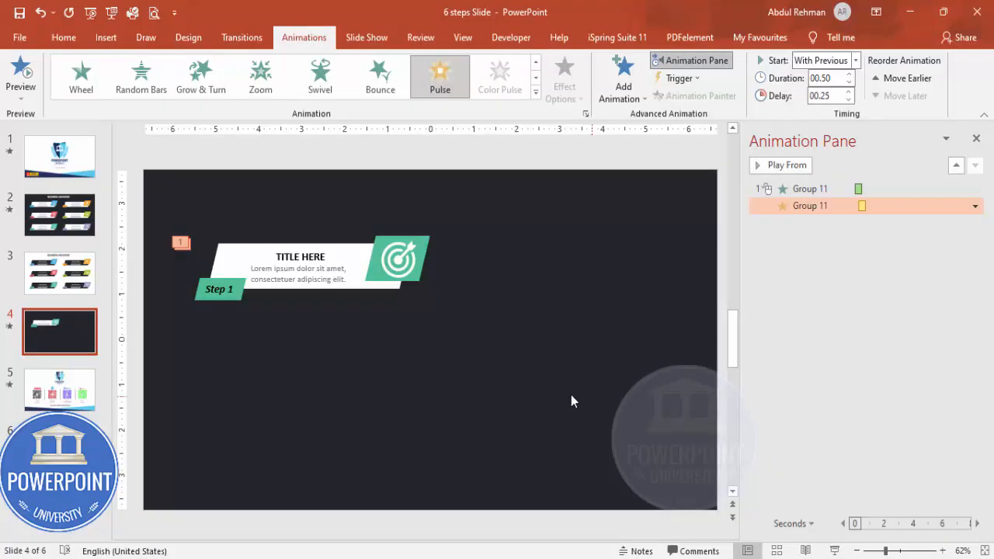
Select the animated banner group ready to duplicate it into six banners
left_click(311, 267)
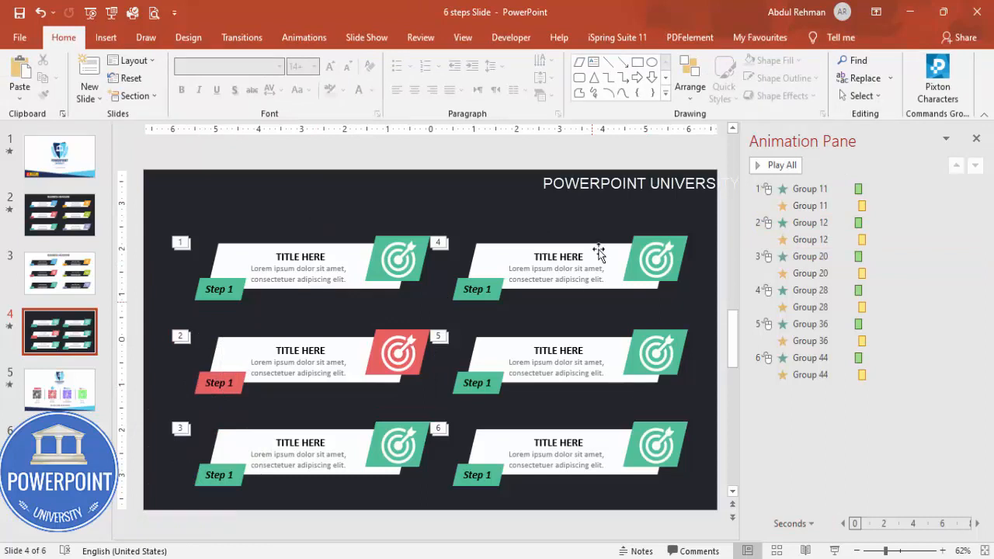
mouse_move(503, 410)
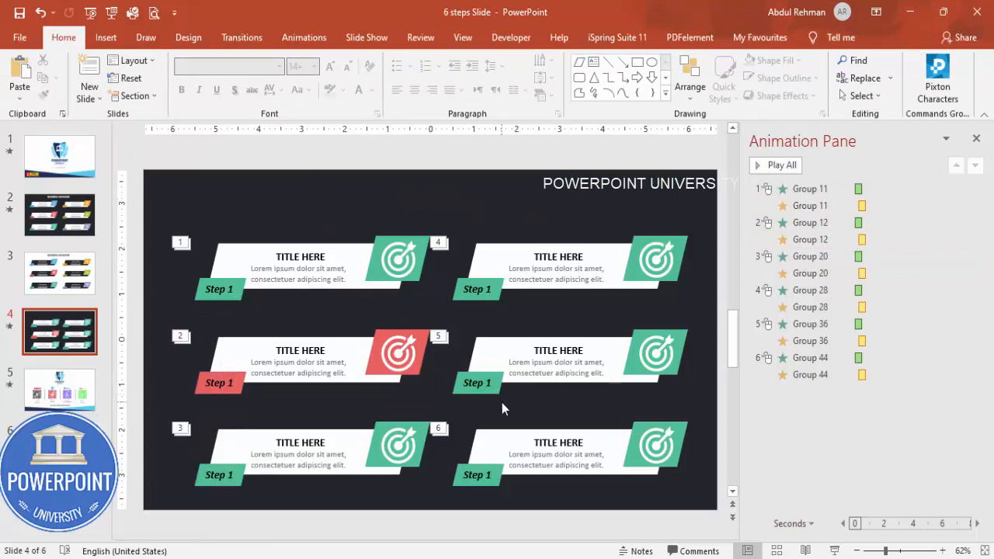